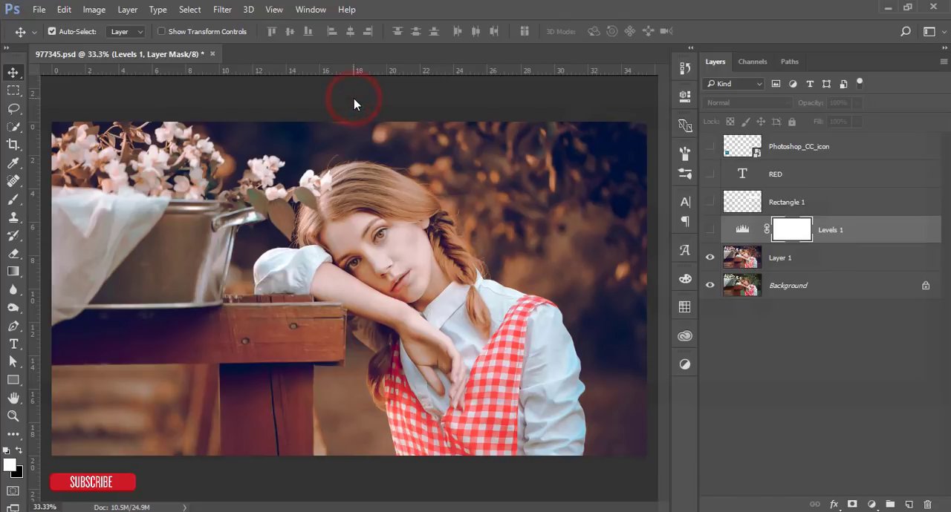
# Toggle the graded layers and Levels visibility to compare the look with the original.
pyautogui.click(710, 229)
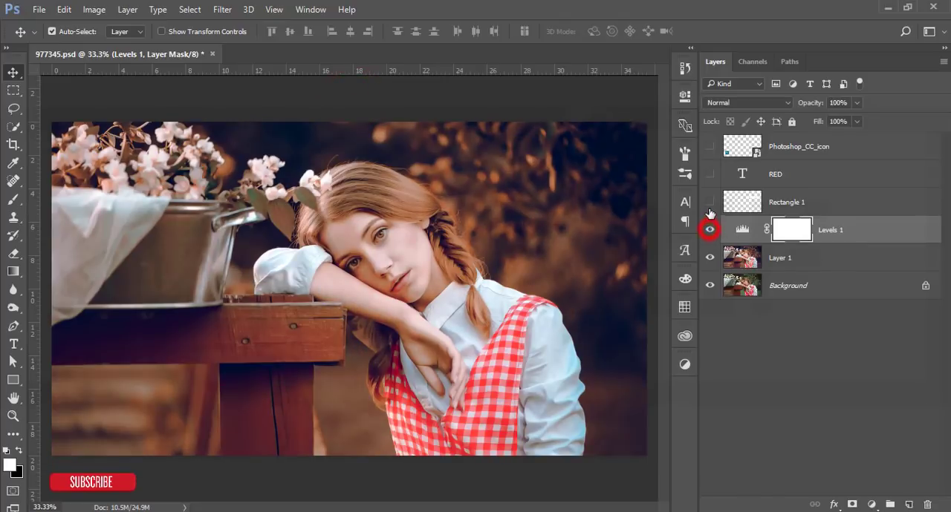
pyautogui.click(710, 145)
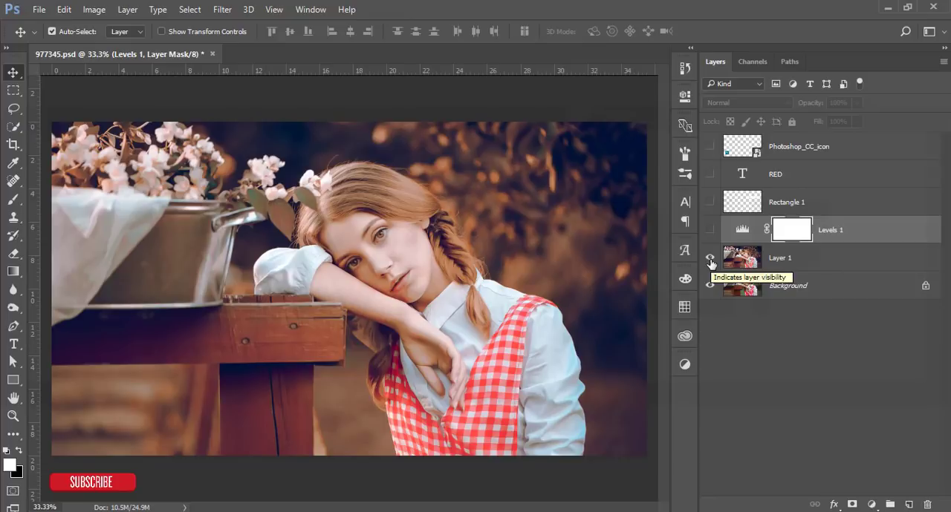
pyautogui.click(710, 257)
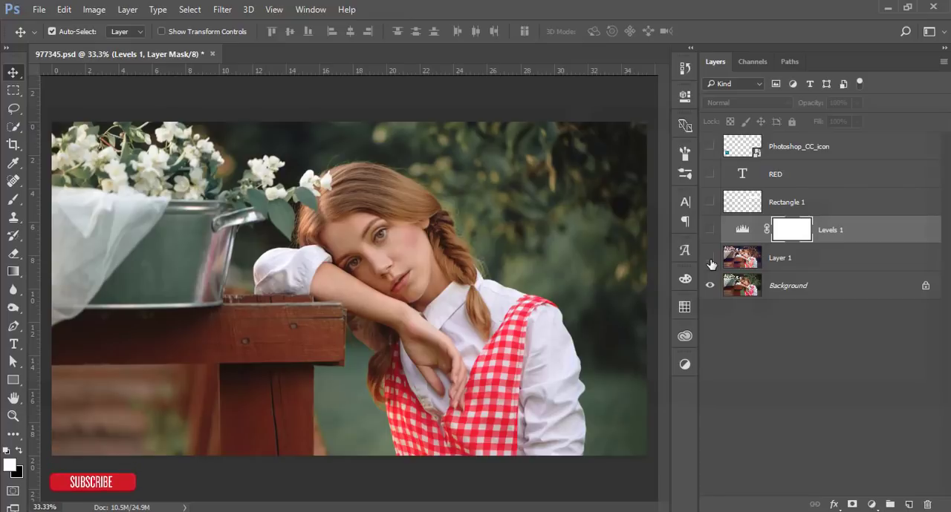
pyautogui.click(710, 257)
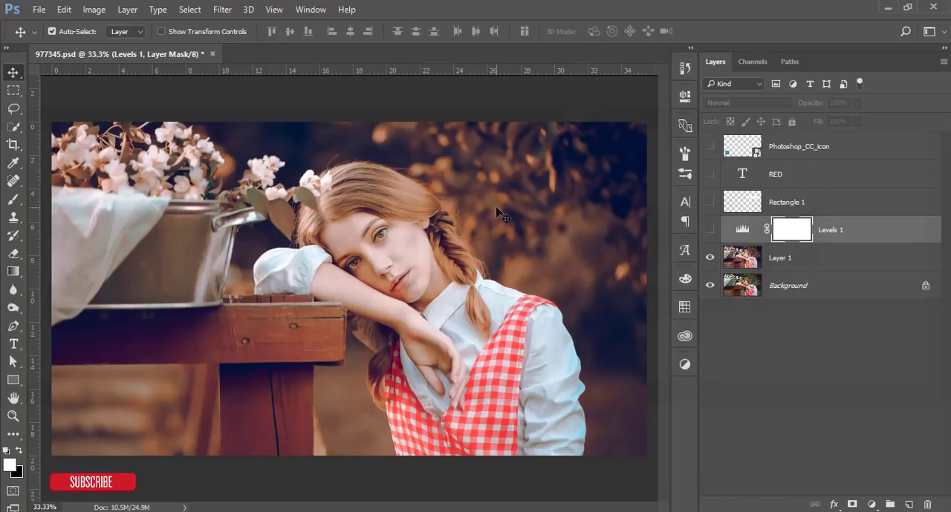
pyautogui.moveTo(467, 256)
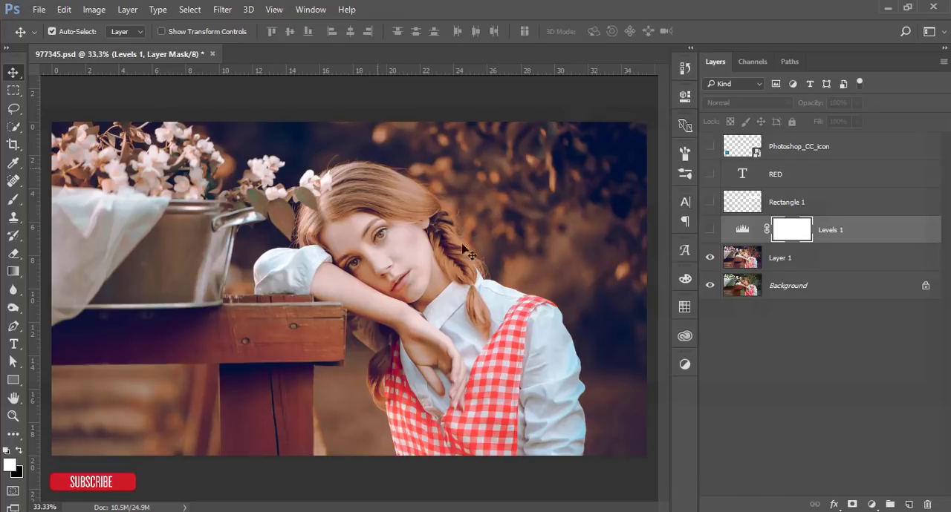
pyautogui.moveTo(368, 263)
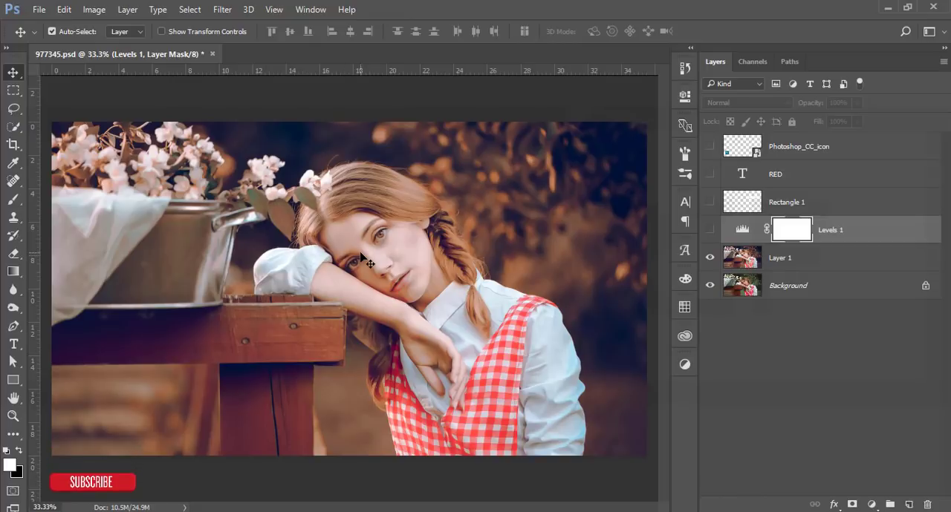
pyautogui.click(710, 257)
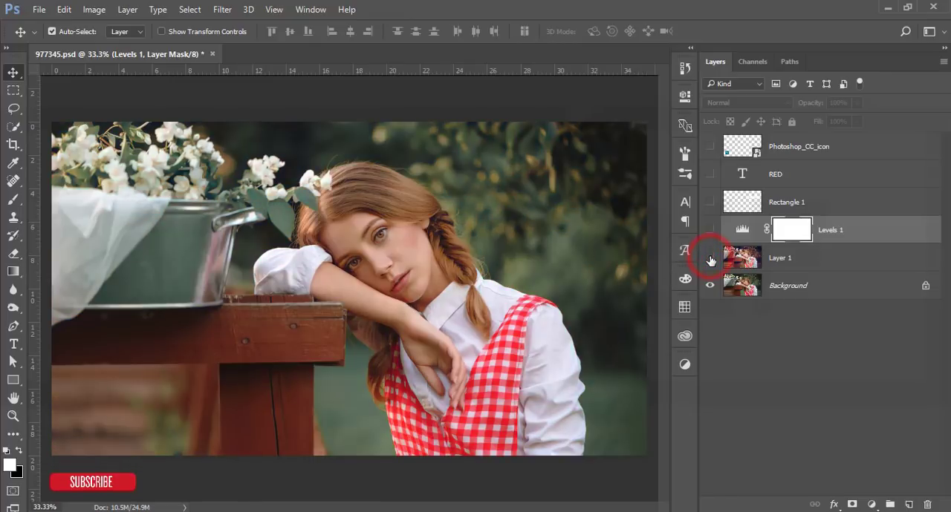
pyautogui.click(710, 257)
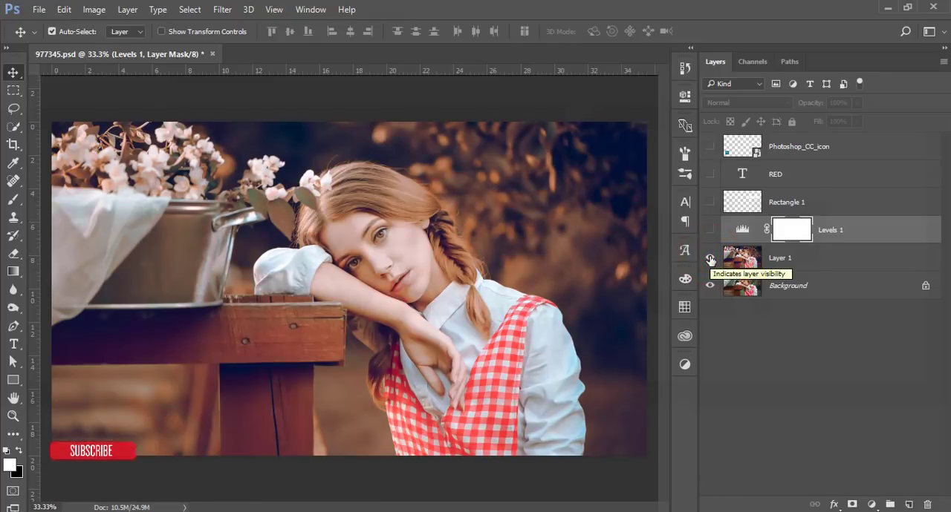
pyautogui.click(710, 229)
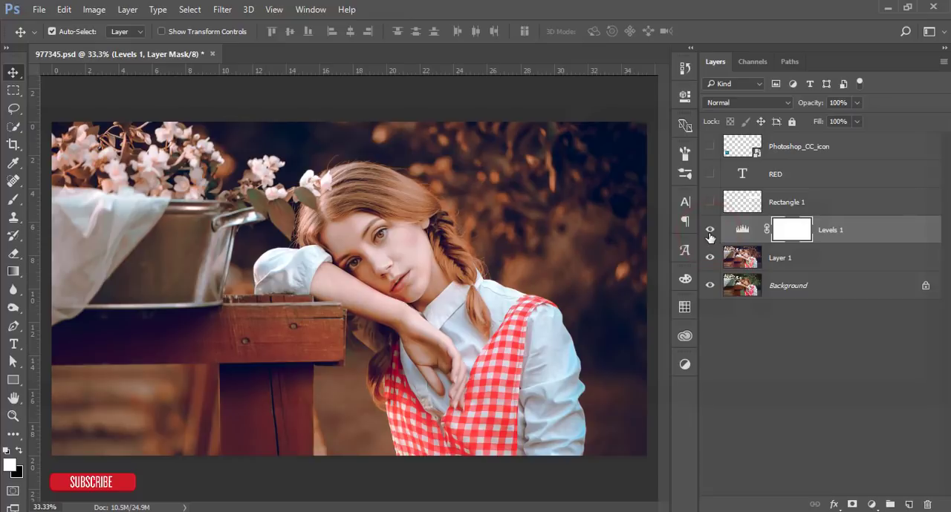
pyautogui.click(710, 229)
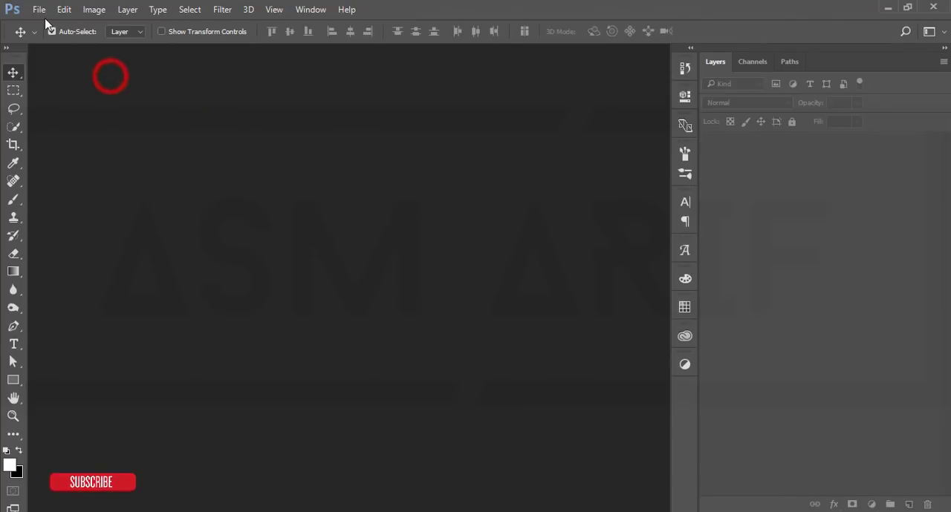
# Load the original portrait 977345.jpg and duplicate Background as Layer 1.
pyautogui.click(38, 9)
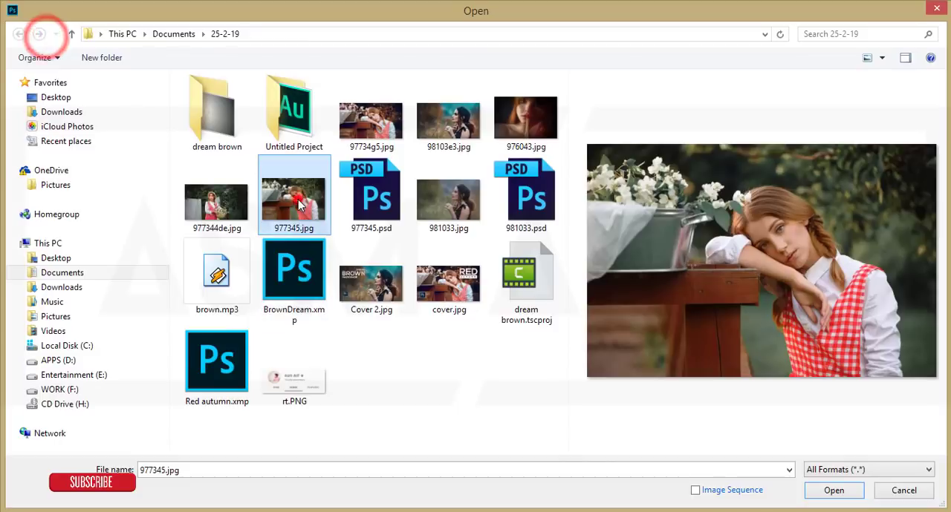
pyautogui.click(833, 490)
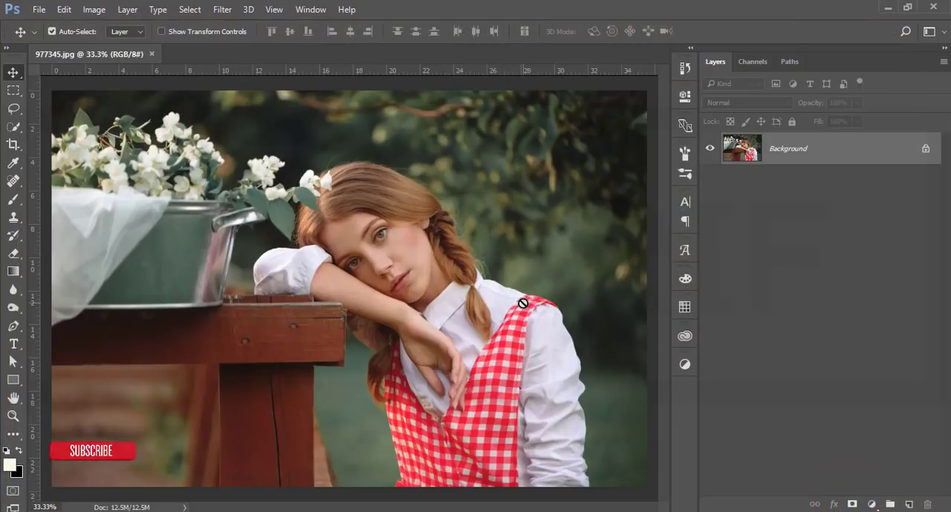
pyautogui.press('ctrl+j')
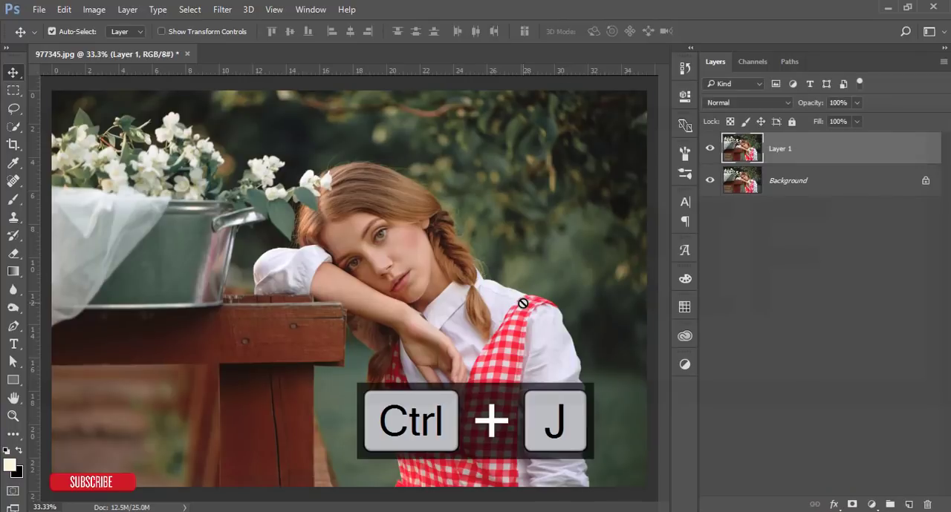
pyautogui.click(790, 181)
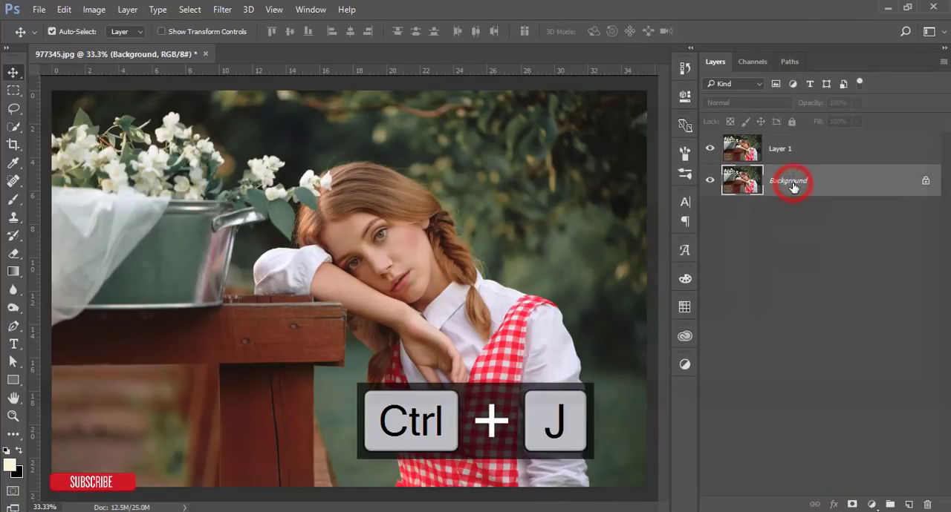
pyautogui.press('ctrl+j')
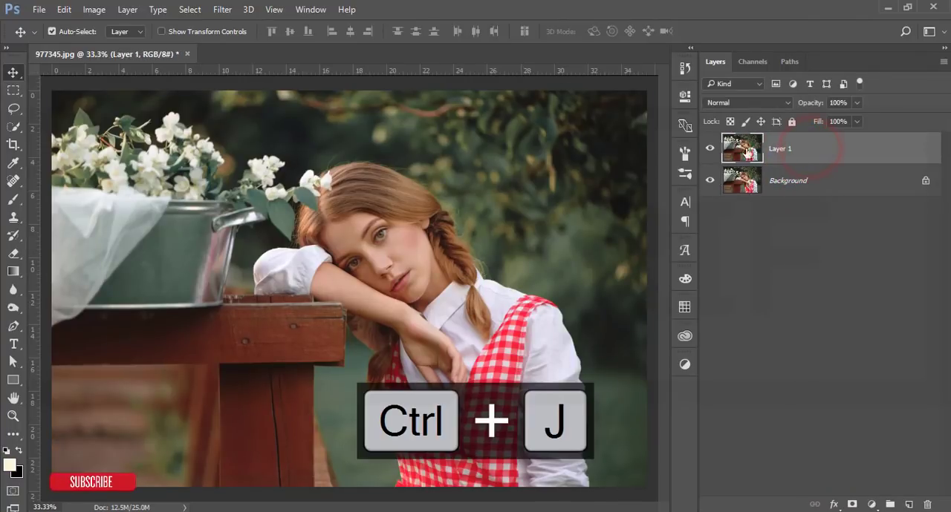
pyautogui.press('ctrl+j')
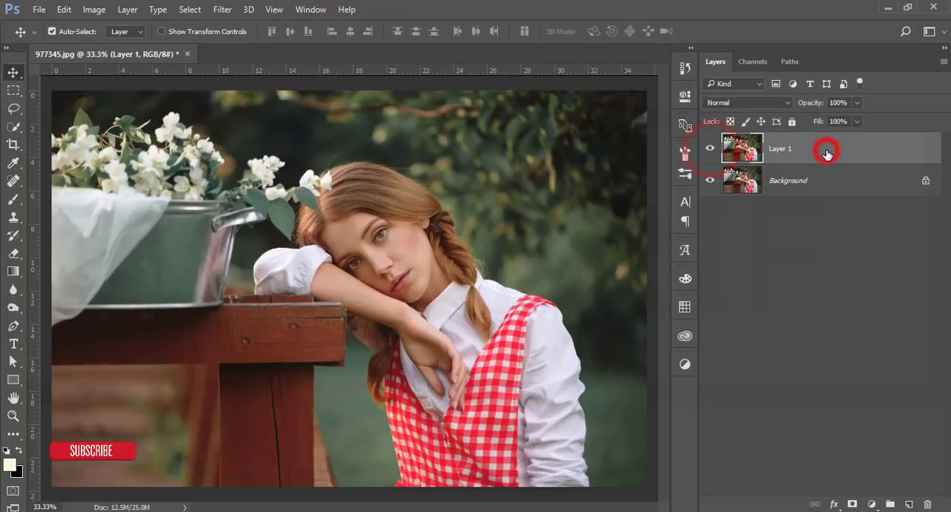
pyautogui.click(824, 149)
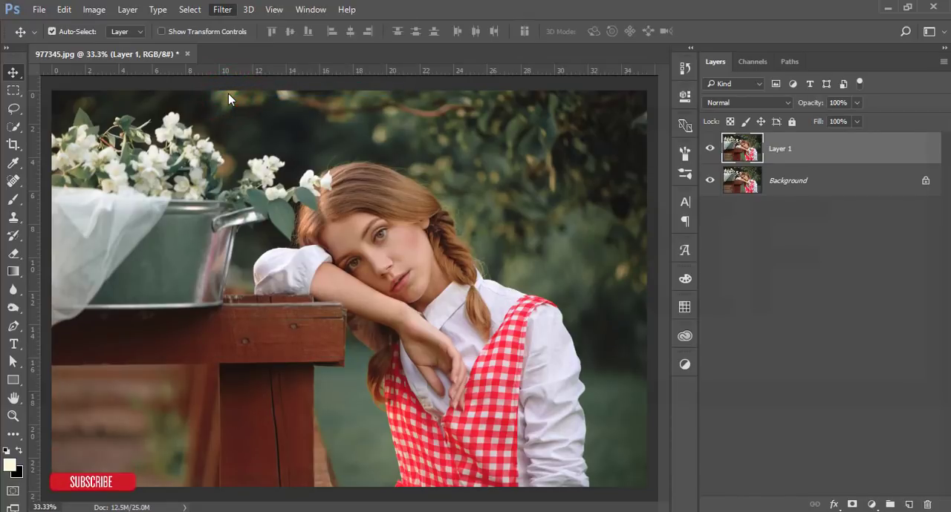
# Start the Camera Raw filter on the duplicated Layer 1 with default adjustments.
pyautogui.click(223, 9)
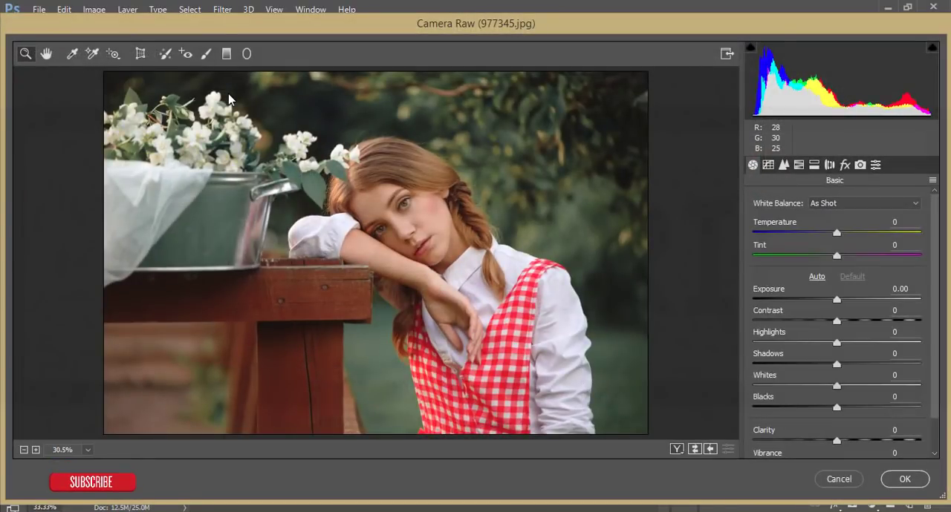
pyautogui.moveTo(616, 172)
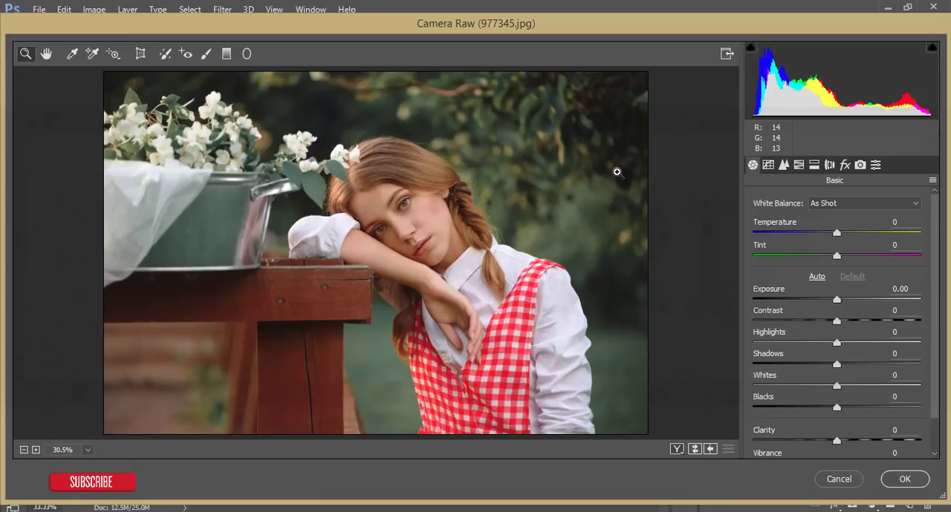
pyautogui.moveTo(448, 33)
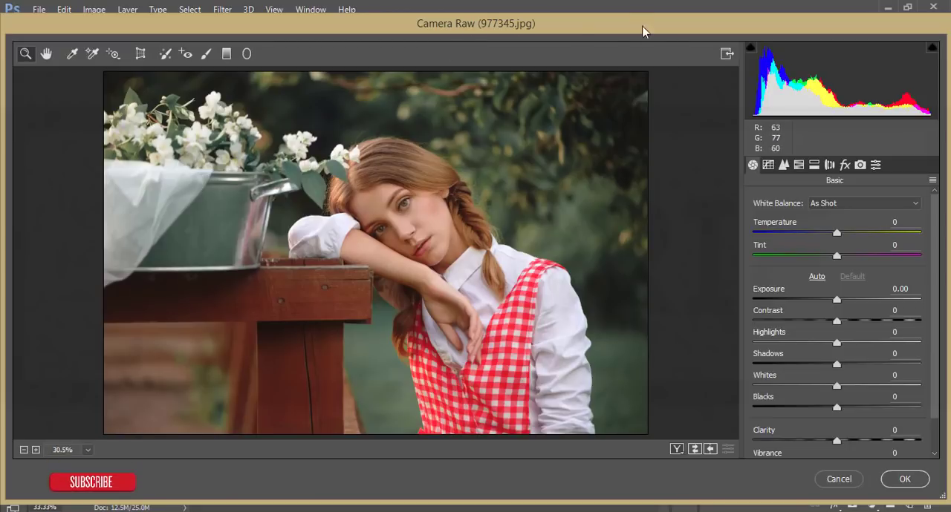
pyautogui.moveTo(617, 52)
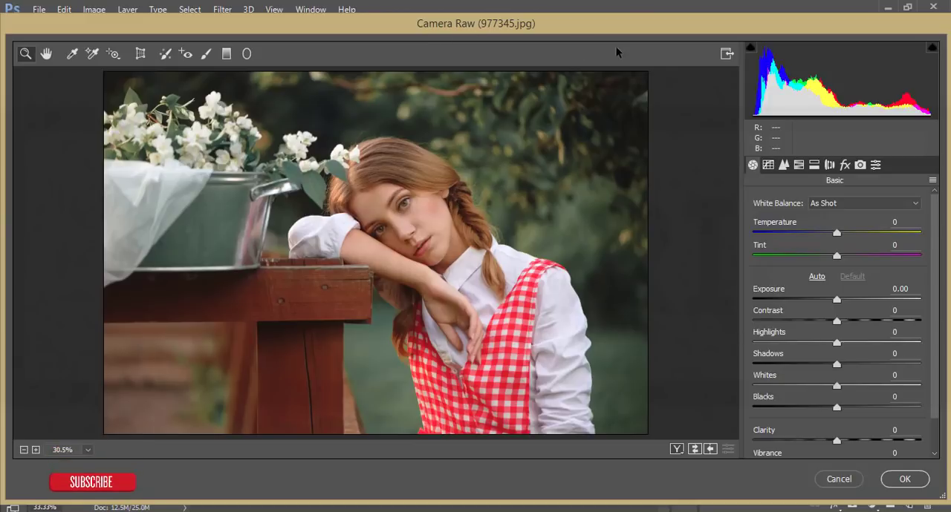
pyautogui.moveTo(532, 57)
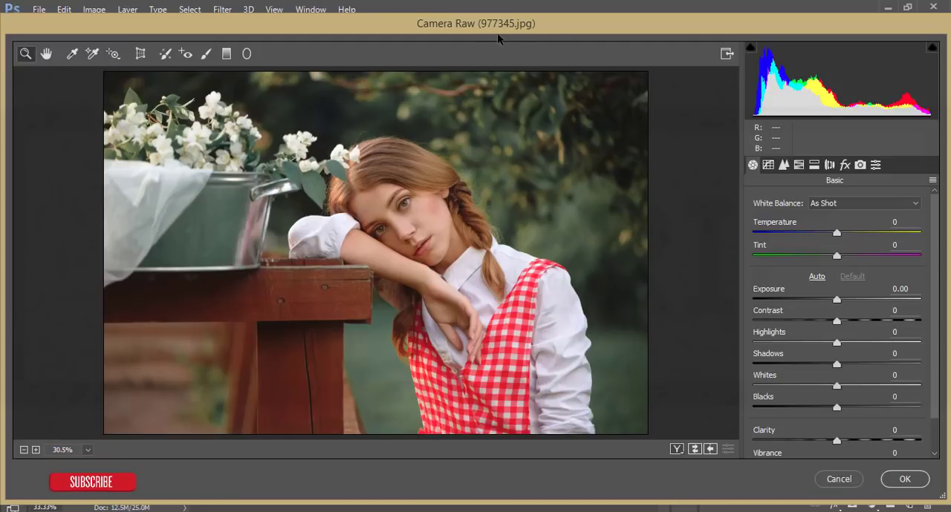
pyautogui.moveTo(623, 141)
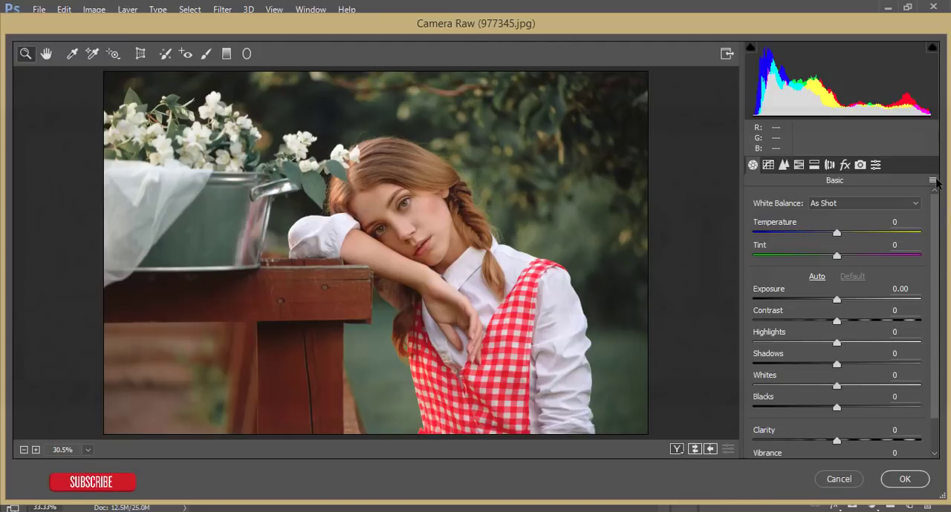
# Load the Red autumn.xmp preset, check before/after, and apply the warm grade to Layer 1.
pyautogui.click(933, 181)
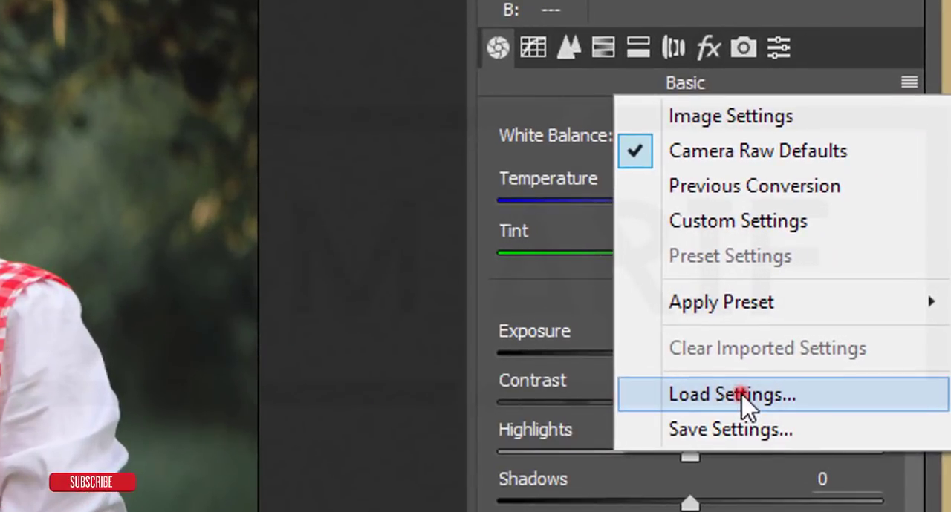
pyautogui.click(731, 395)
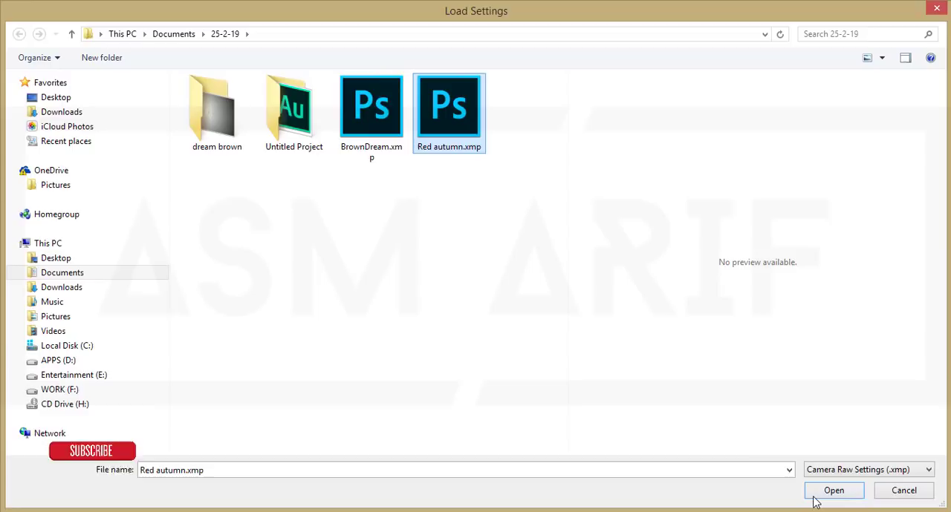
pyautogui.click(833, 490)
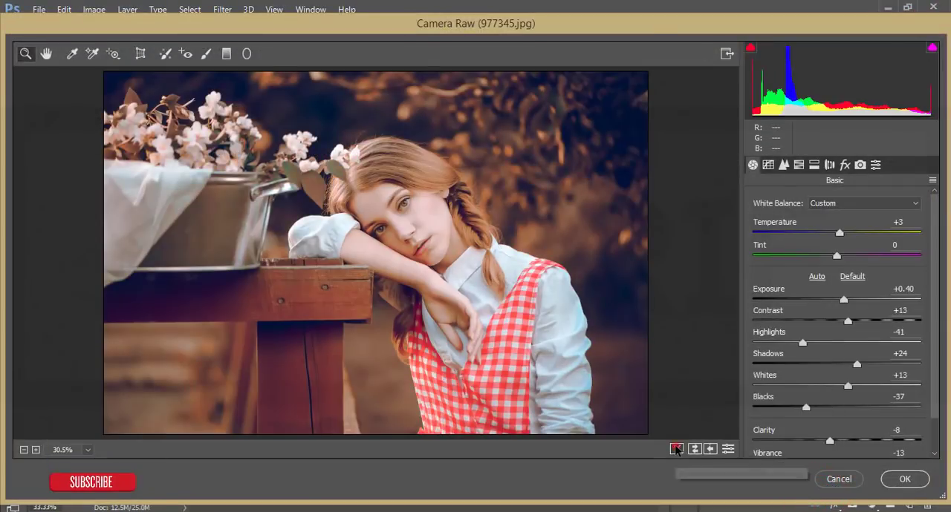
pyautogui.click(677, 448)
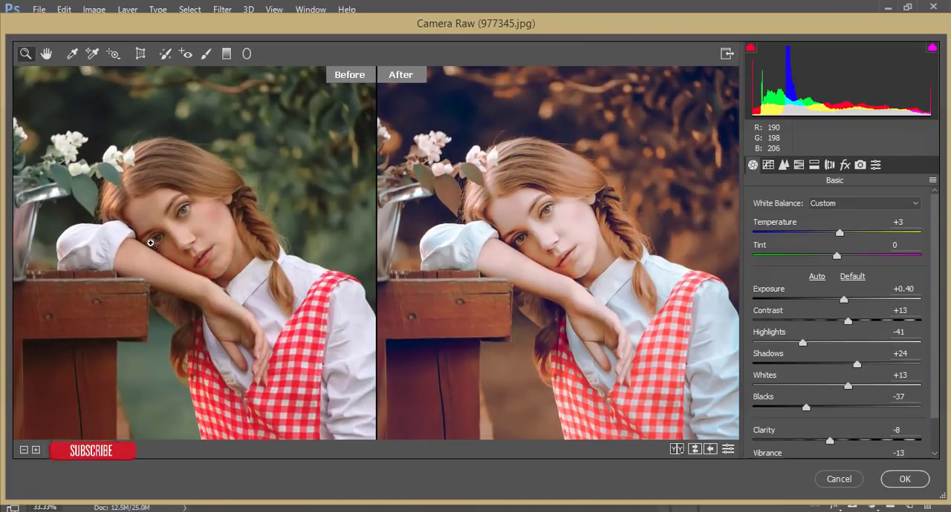
pyautogui.moveTo(365, 87)
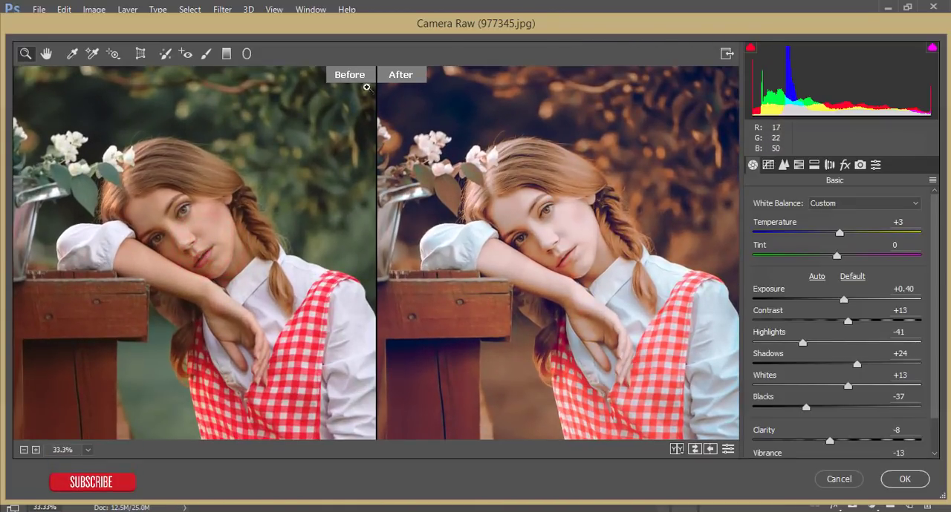
pyautogui.click(903, 479)
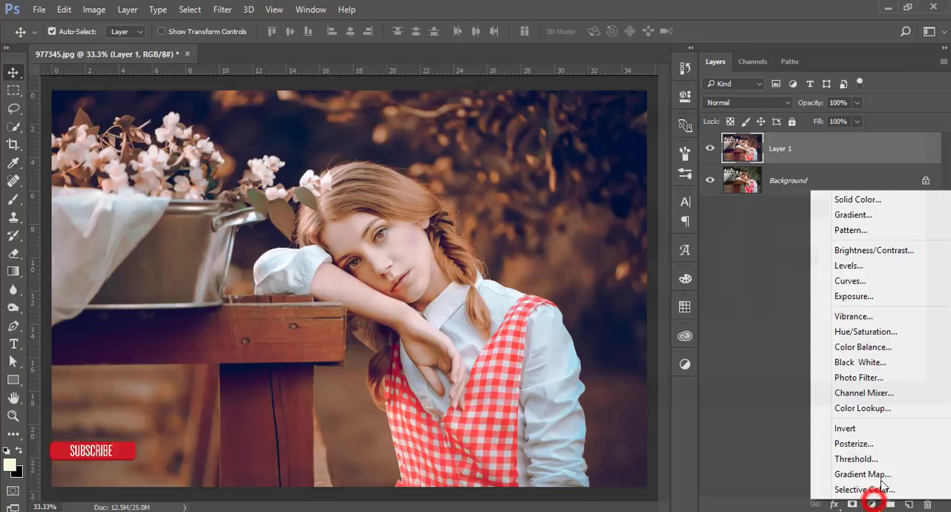
# Add a Levels layer to deepen tones, group it with Layer 1, and stamp visible into Layer 2.
pyautogui.click(849, 264)
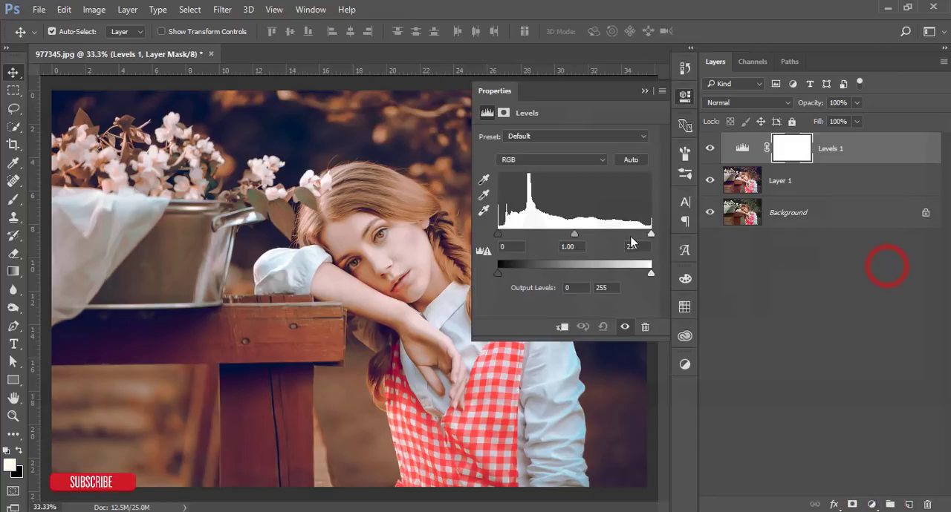
pyautogui.moveTo(574, 233); pyautogui.dragTo(573, 234)
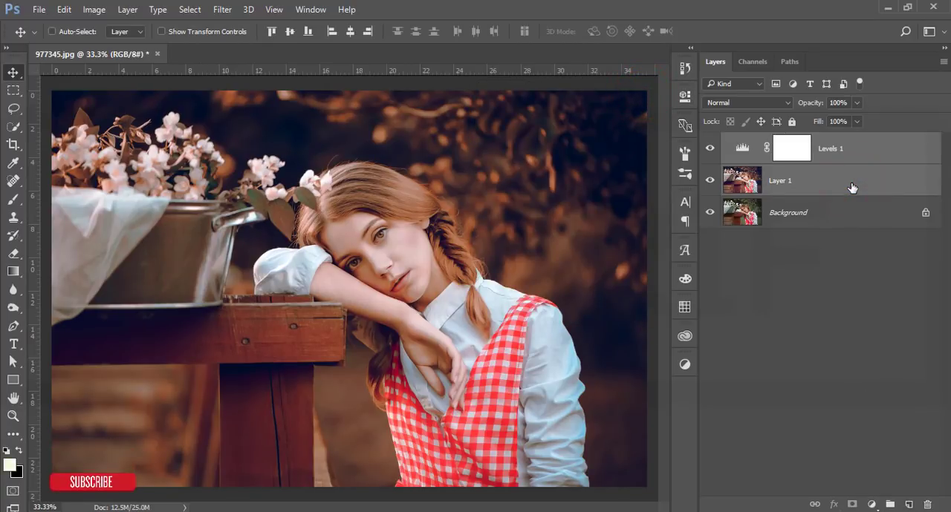
pyautogui.press('ctrl+g')
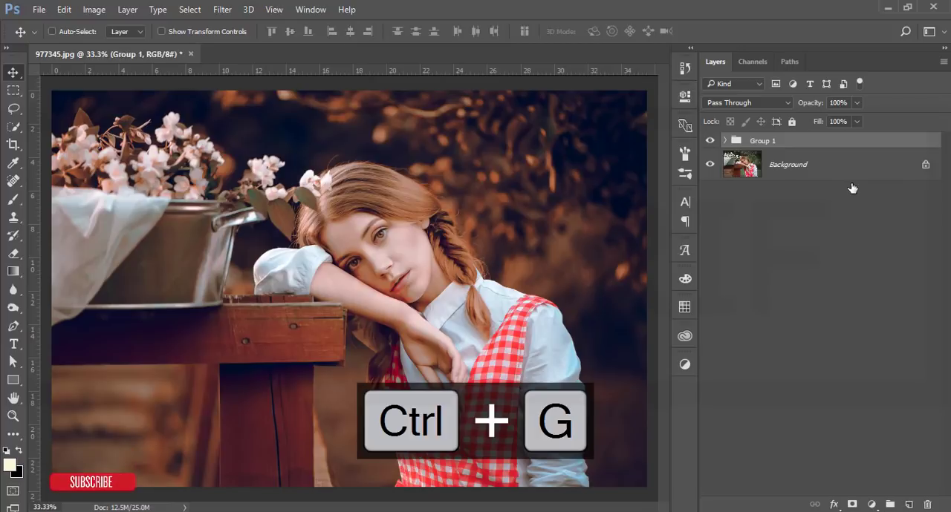
pyautogui.press('ctrl+shift+alt+e')
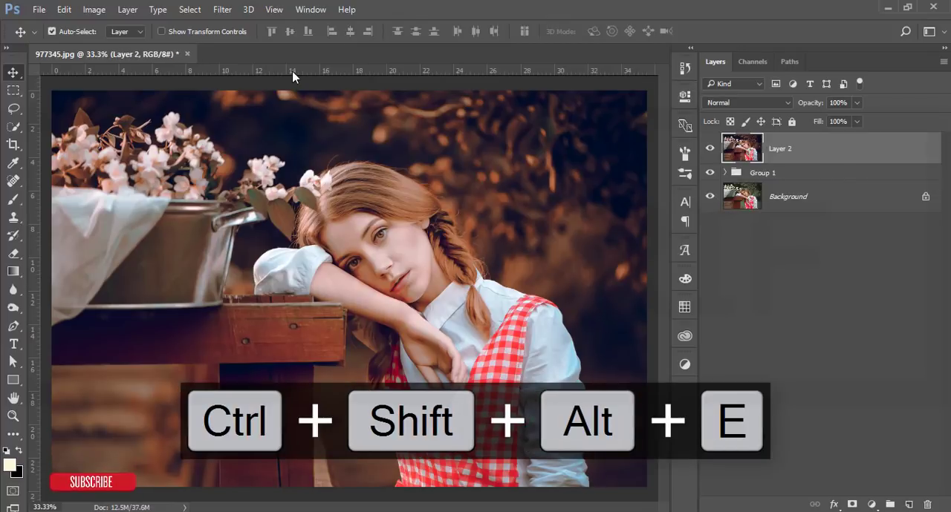
# Apply Color Efex Pro 4 Cross Processing, trying C04 and L97 before settling on L92 at 33%.
pyautogui.click(225, 9)
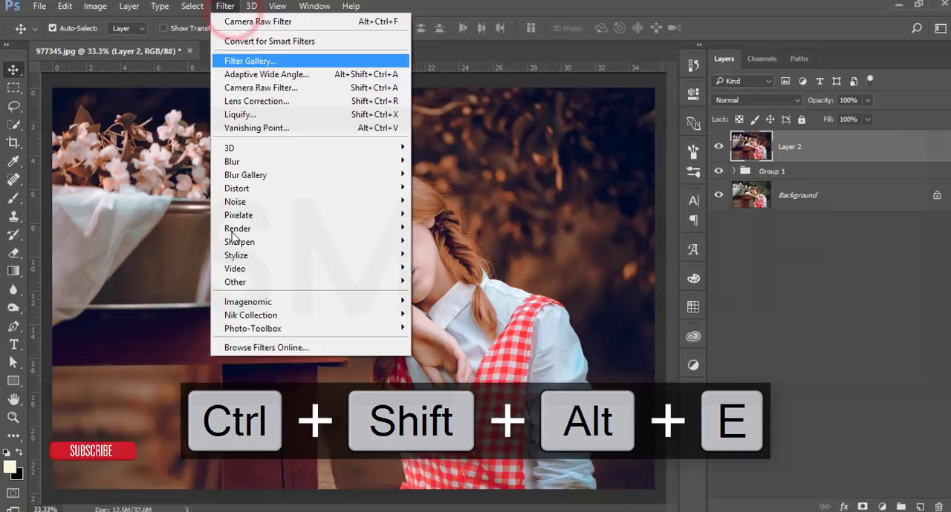
pyautogui.moveTo(250, 315)
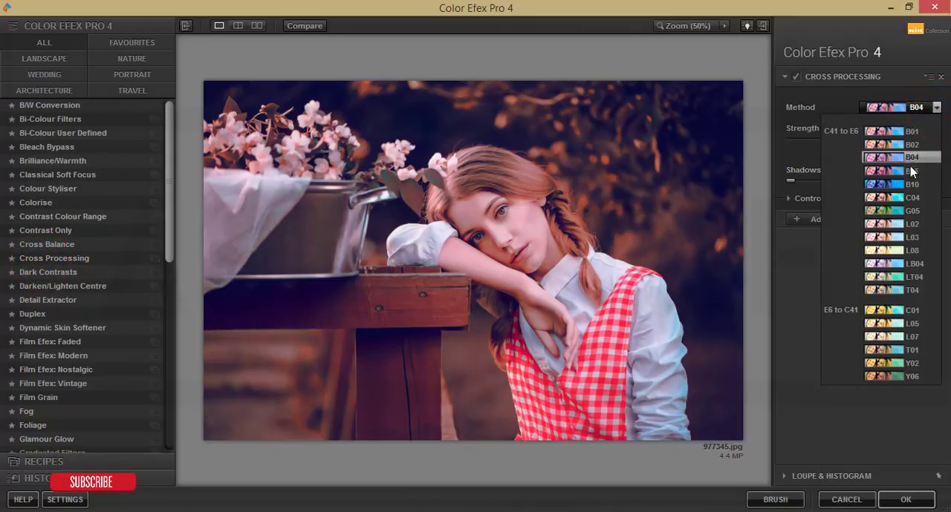
pyautogui.click(912, 198)
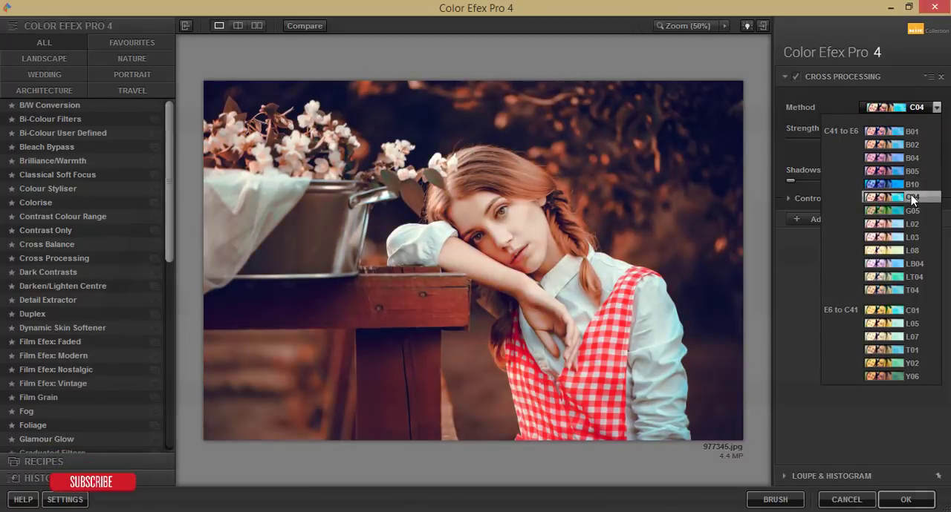
pyautogui.click(912, 222)
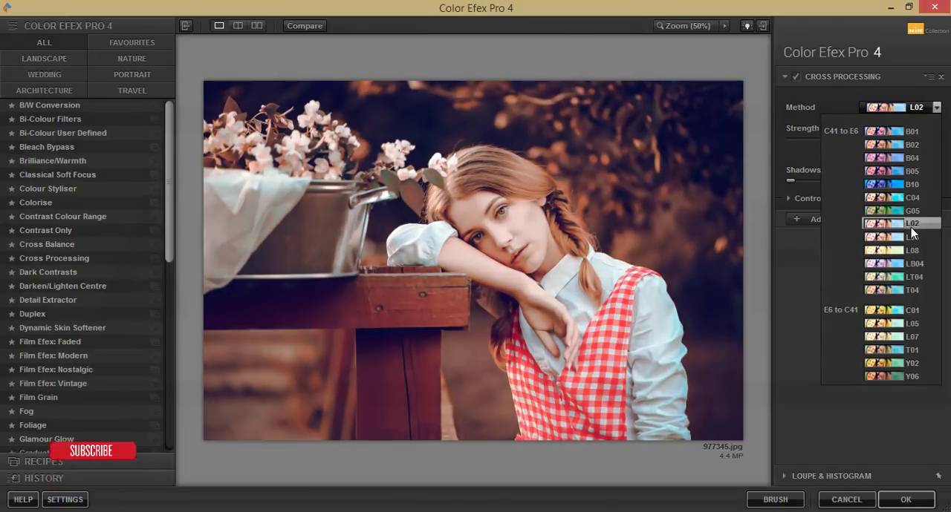
pyautogui.click(912, 335)
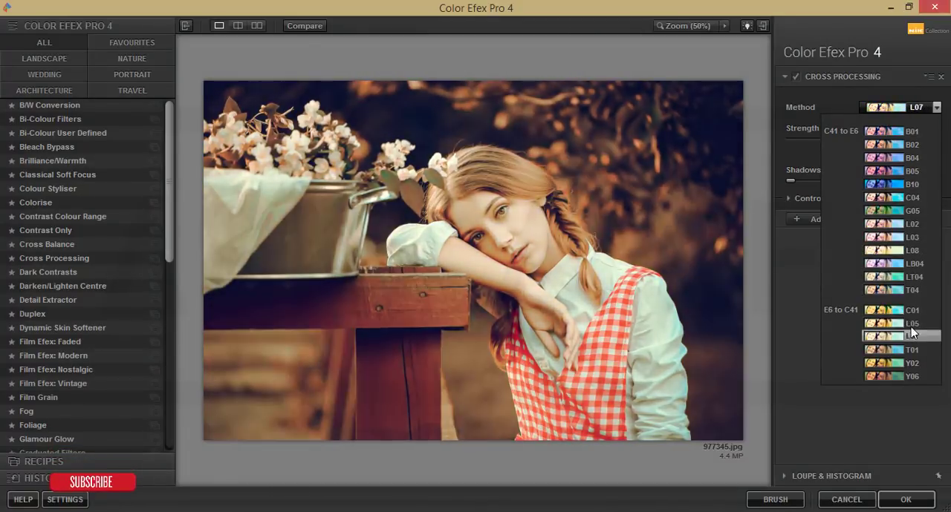
pyautogui.click(891, 223)
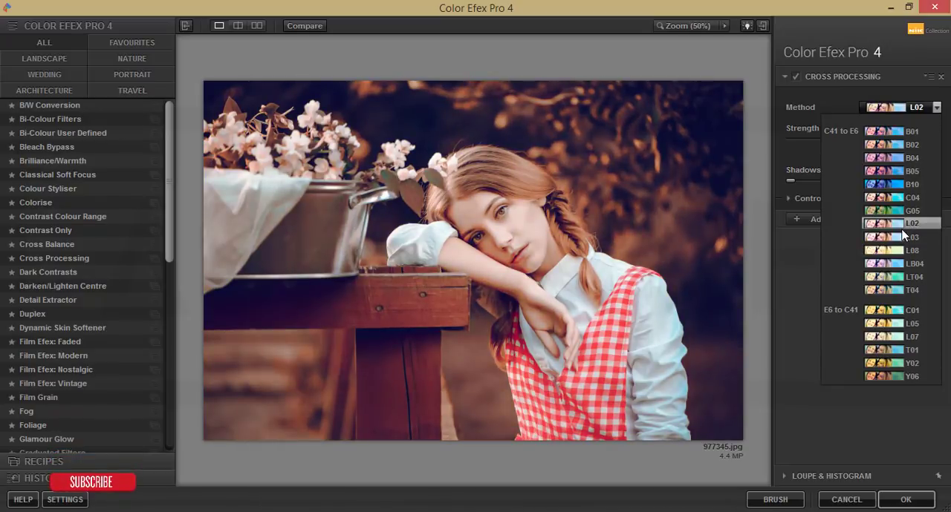
pyautogui.click(894, 223)
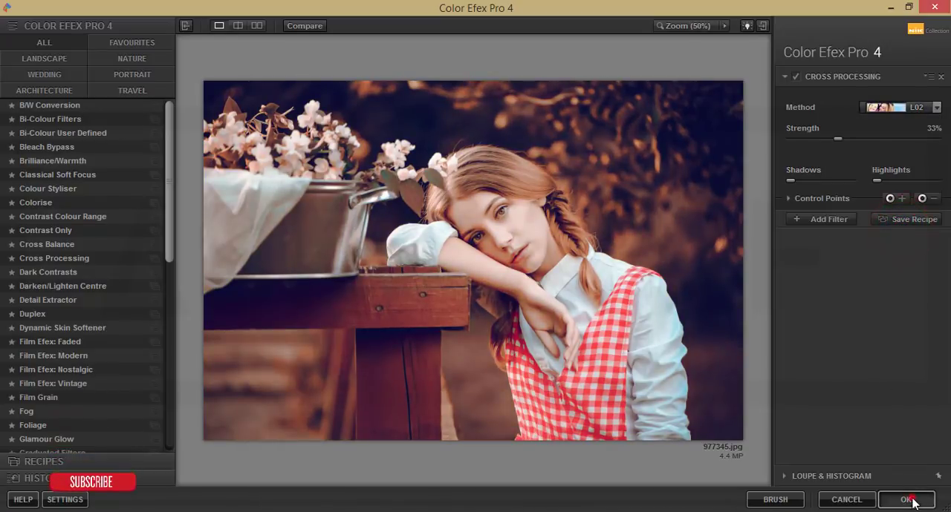
pyautogui.click(906, 499)
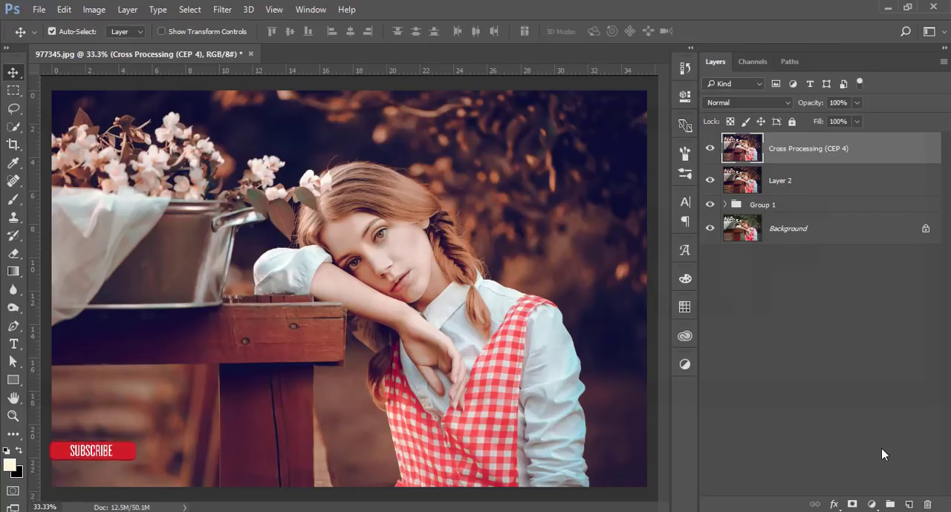
# Show only the ungraded Background to compare against the Cross Processing result.
pyautogui.click(710, 228)
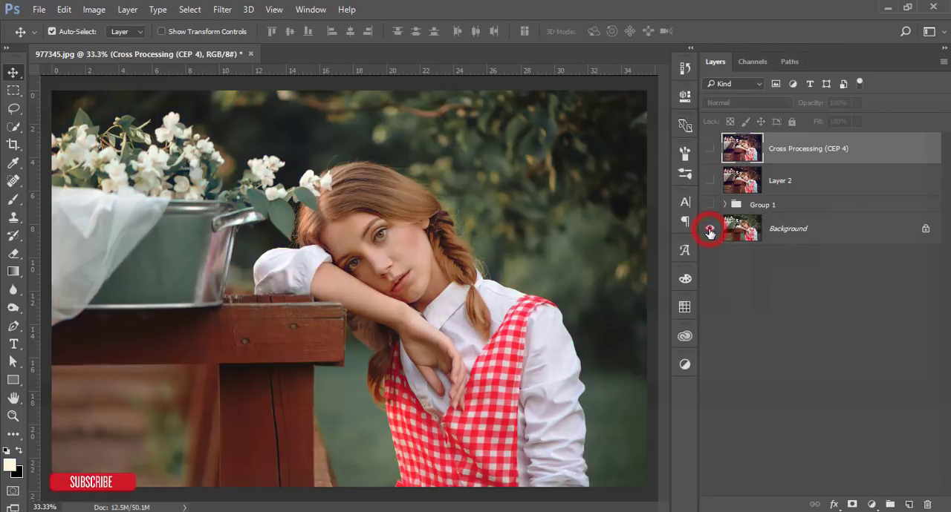